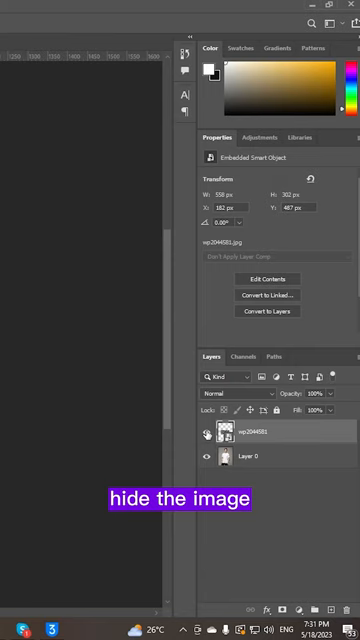
- Hide the wp2044581 design layer to expose the shirt photo beneath
click(210, 430)
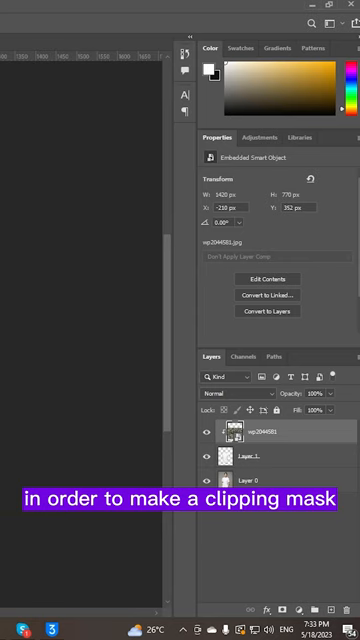
- Set the wp2044581 layer's blend mode to Multiply
click(220, 394)
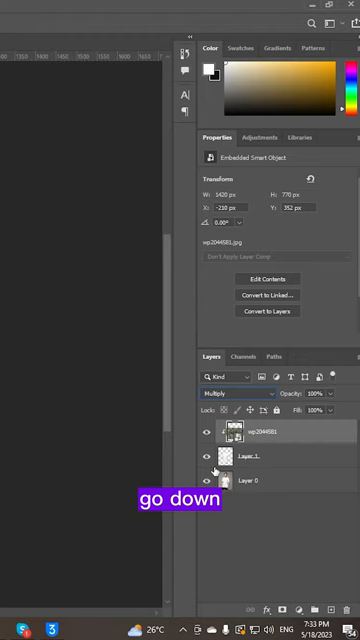